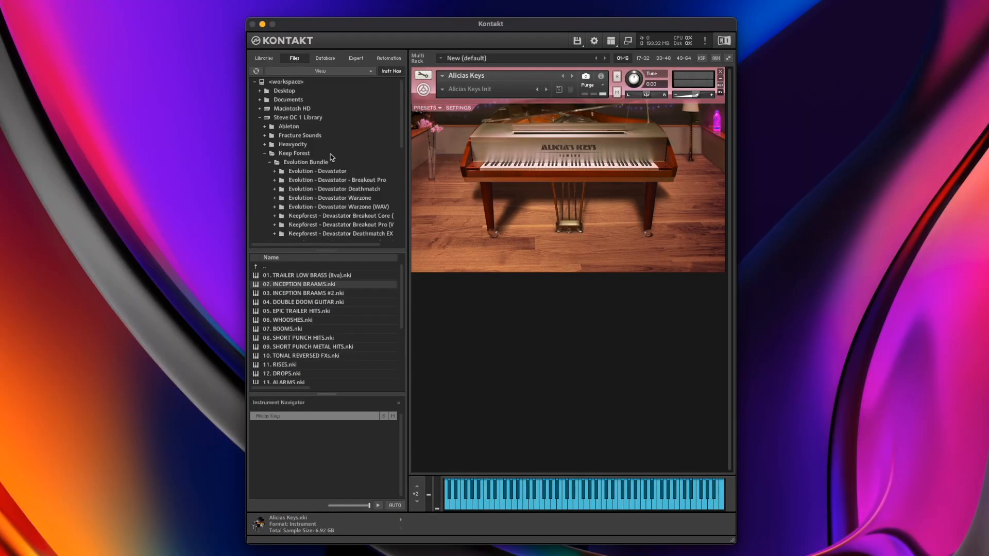
pyautogui.moveTo(288, 161)
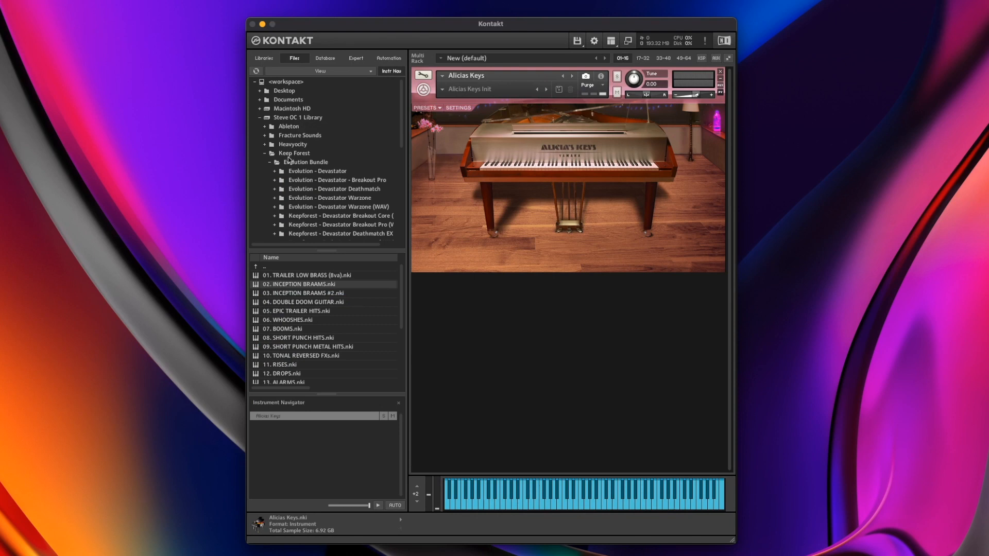
pyautogui.moveTo(298, 292)
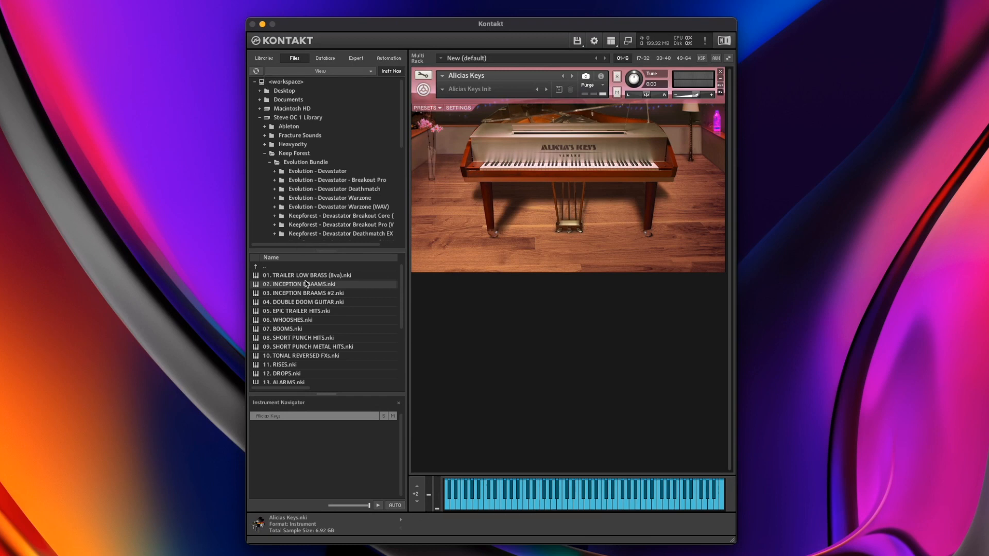
# Load 02. INCEPTION BRAAMS.nki from the Files browser into the rack below Alicia's Keys
pyautogui.doubleClick(302, 284)
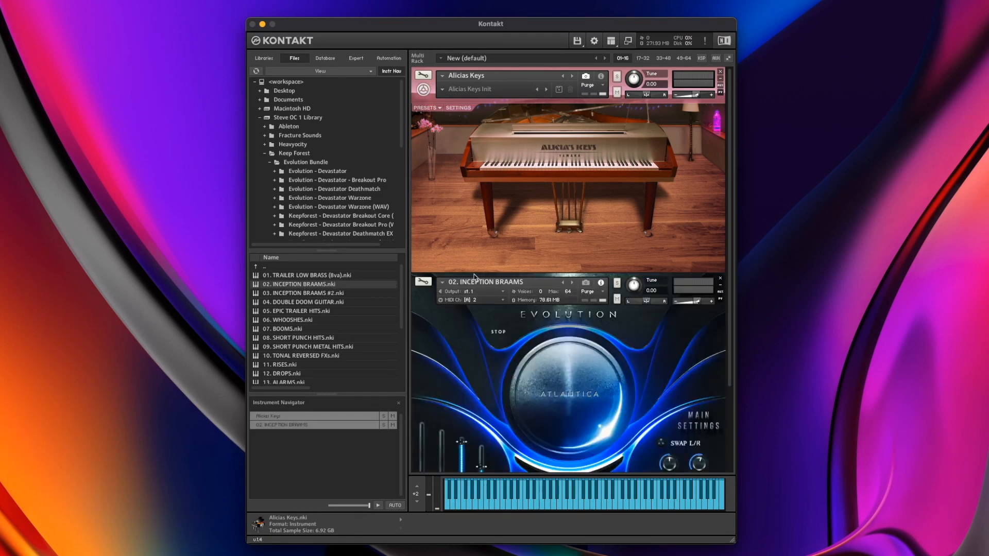